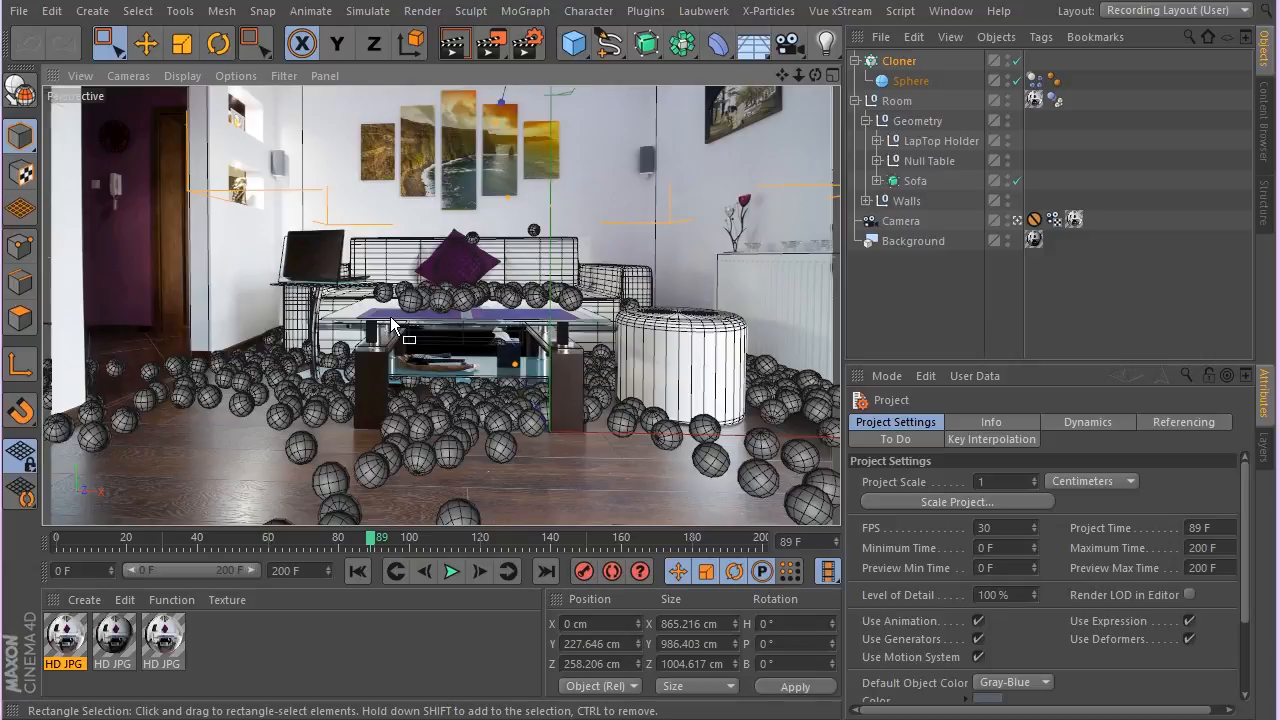
pyautogui.moveTo(530, 232)
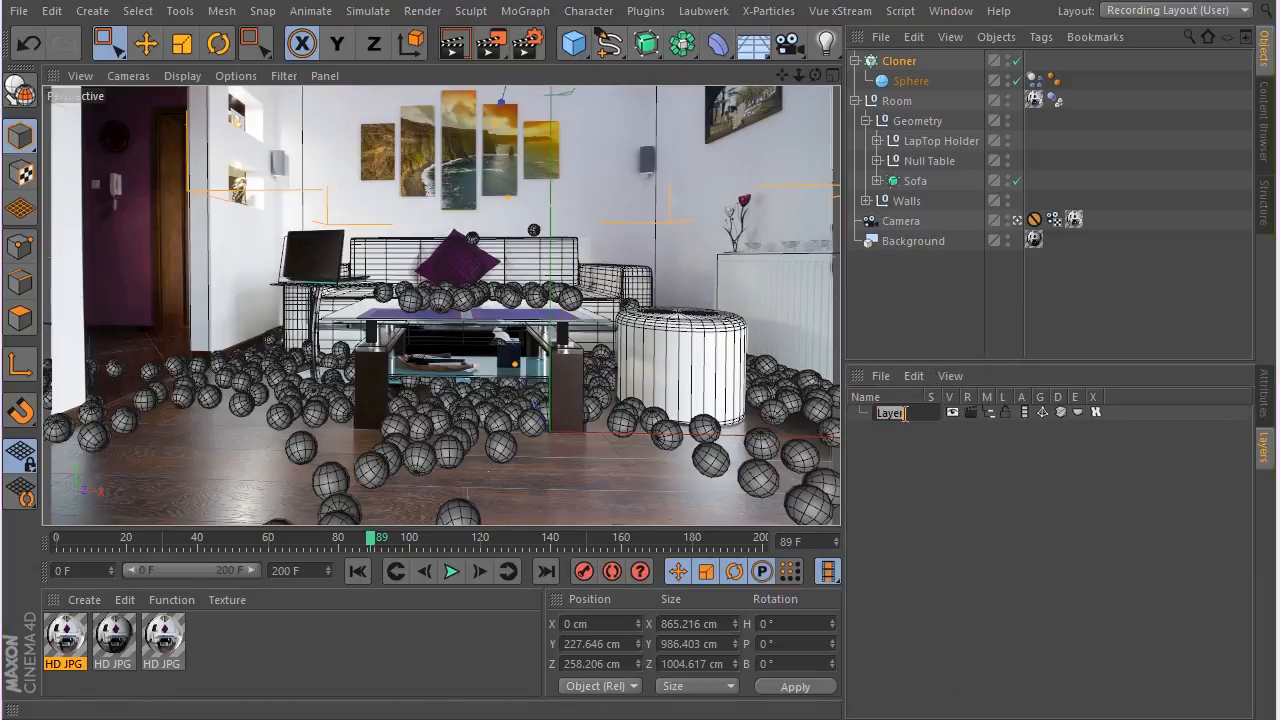
# Name the first layer Room and rename the third layer Scene
pyautogui.write('Room')
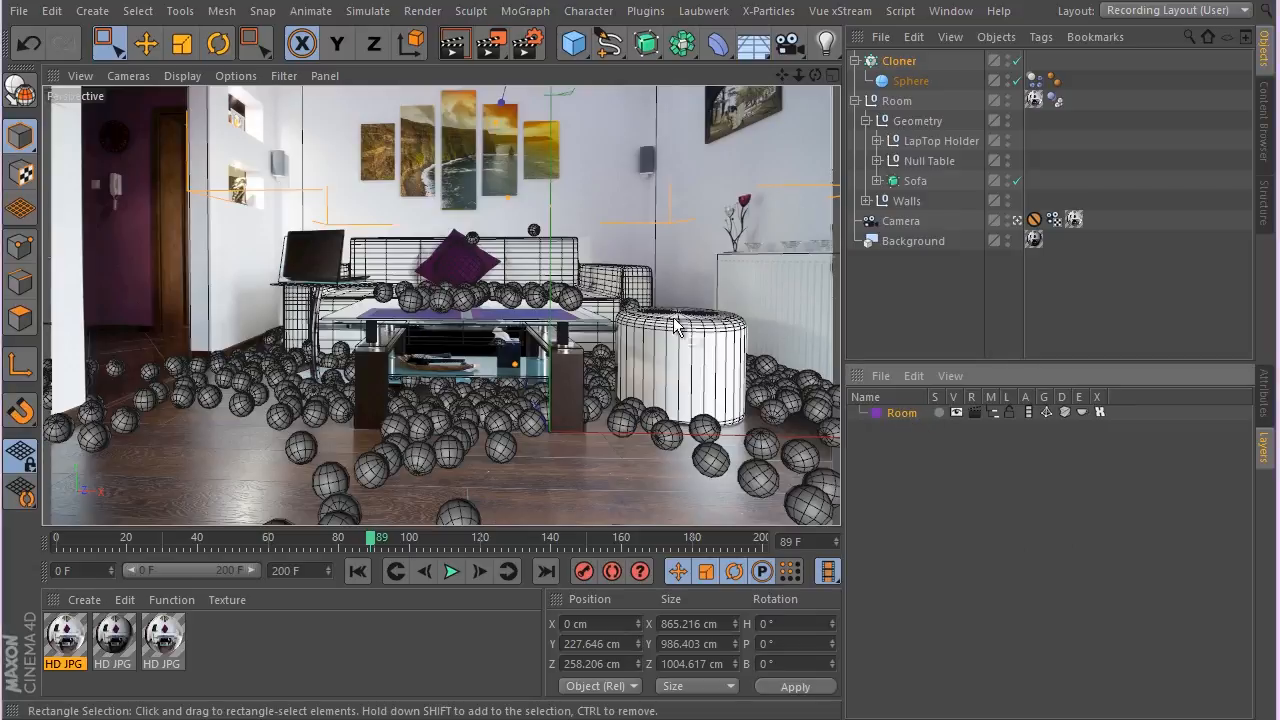
pyautogui.moveTo(900, 464)
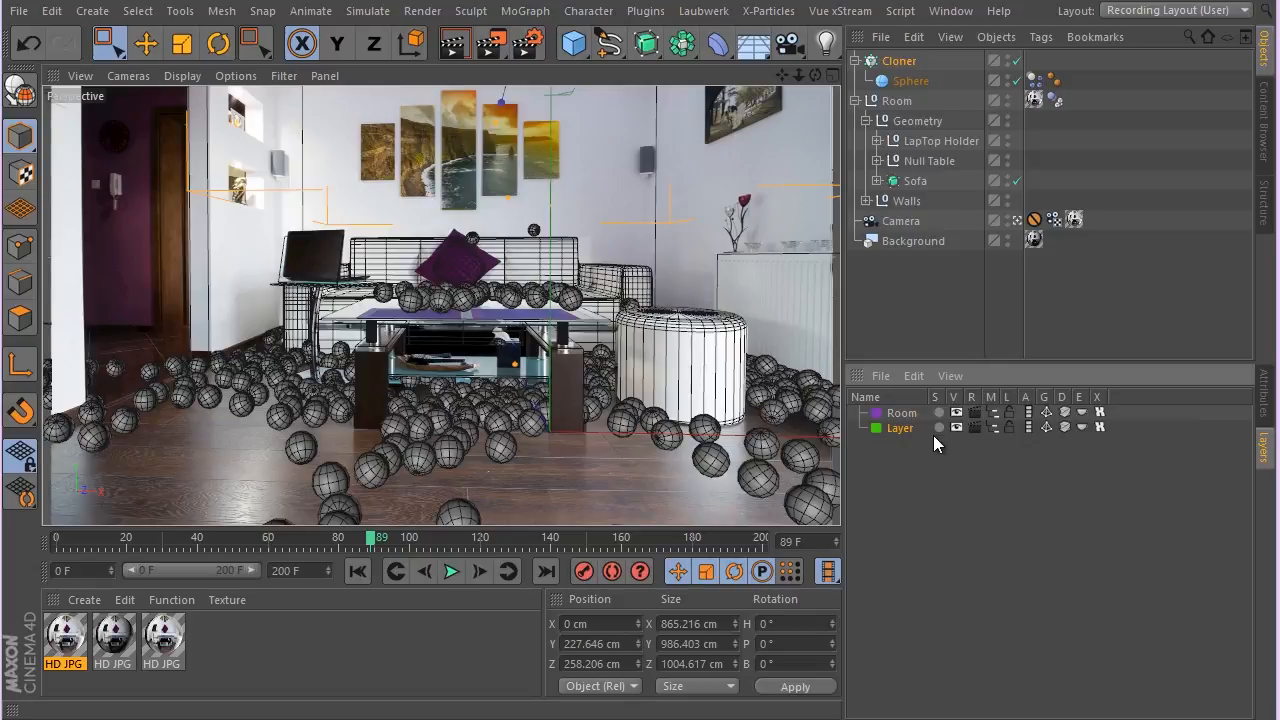
pyautogui.moveTo(910, 434)
pyautogui.write('CXamera')
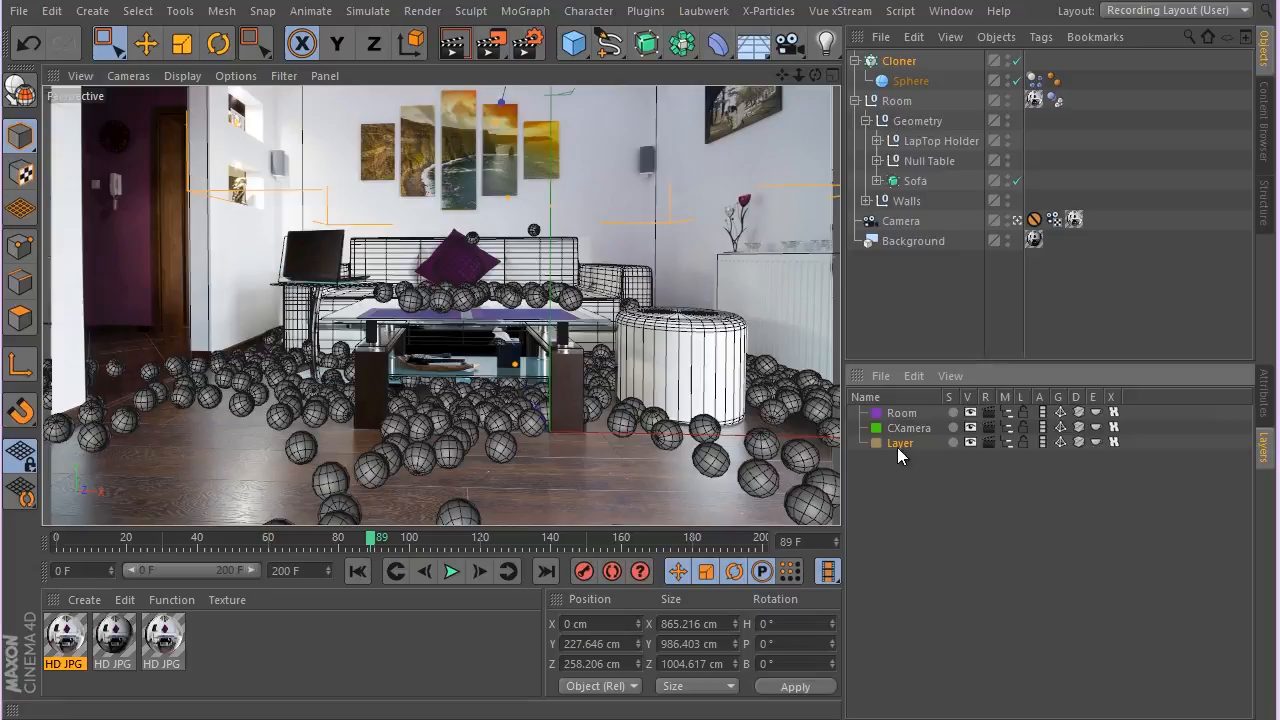
pyautogui.doubleClick(900, 444)
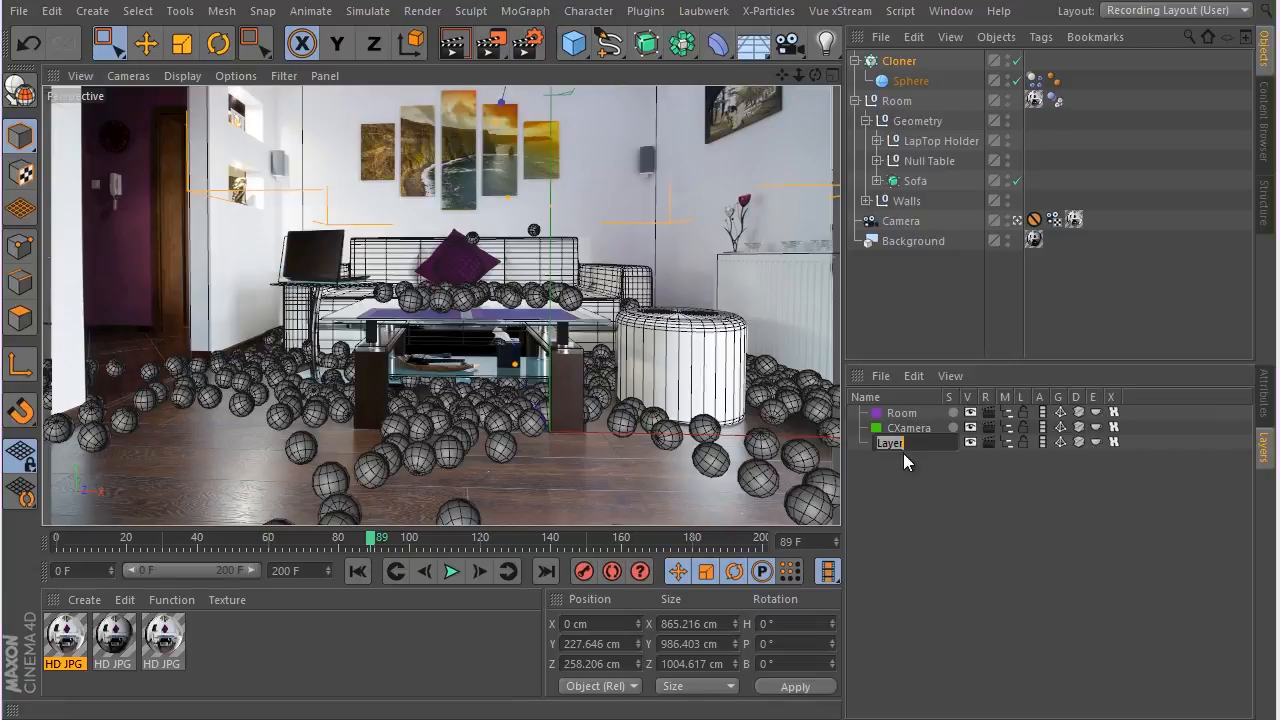
pyautogui.write('Scene')
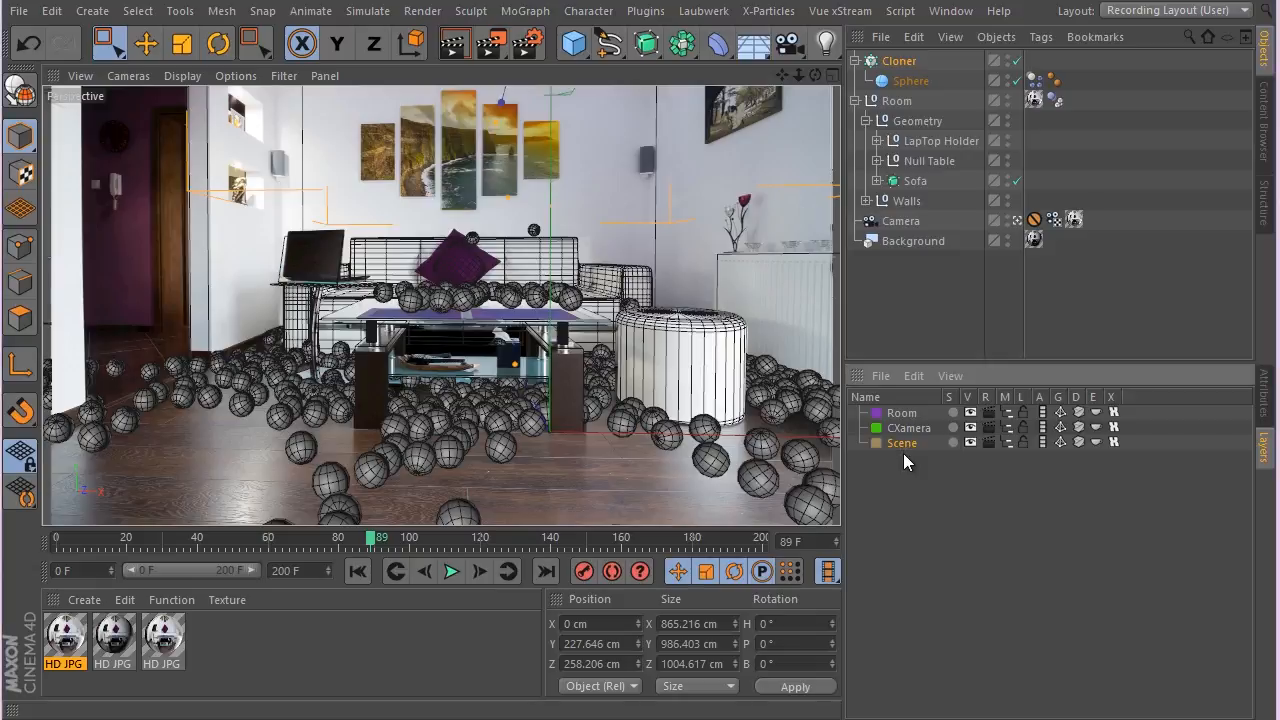
pyautogui.moveTo(884, 452)
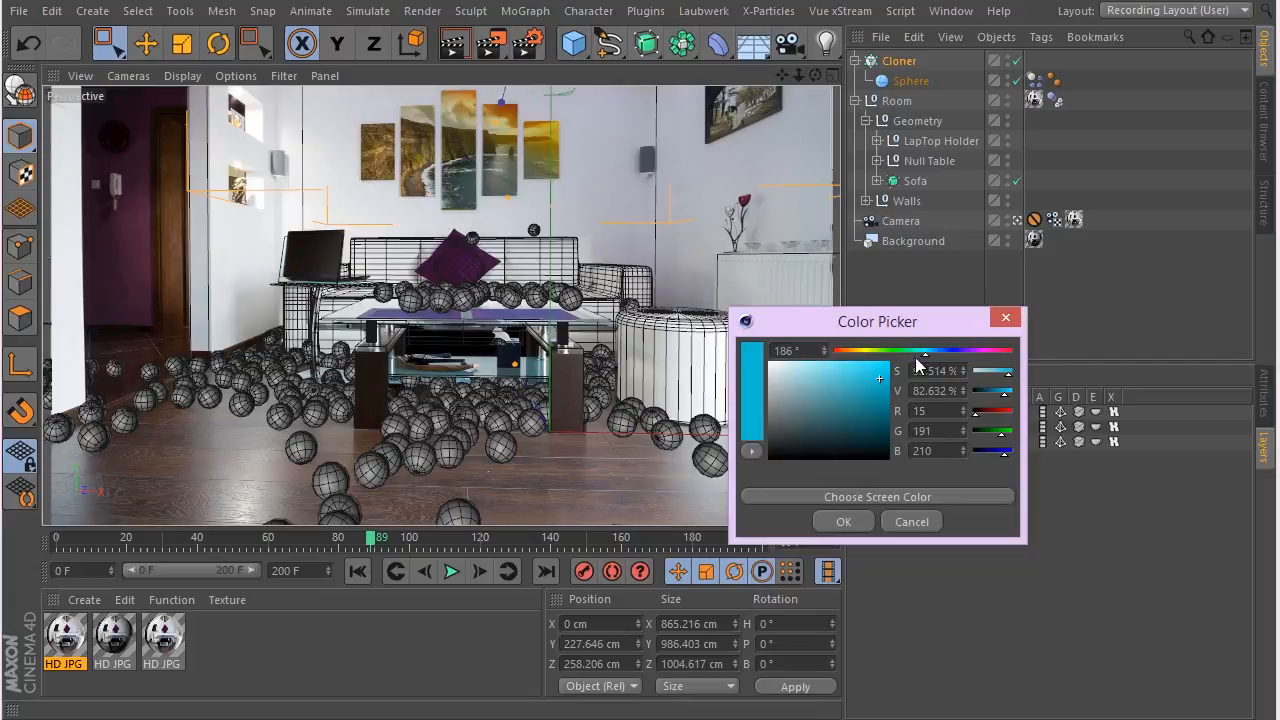
# Confirm a light cyan blue colour for the CAmera layer in the Color Picker
pyautogui.click(910, 520)
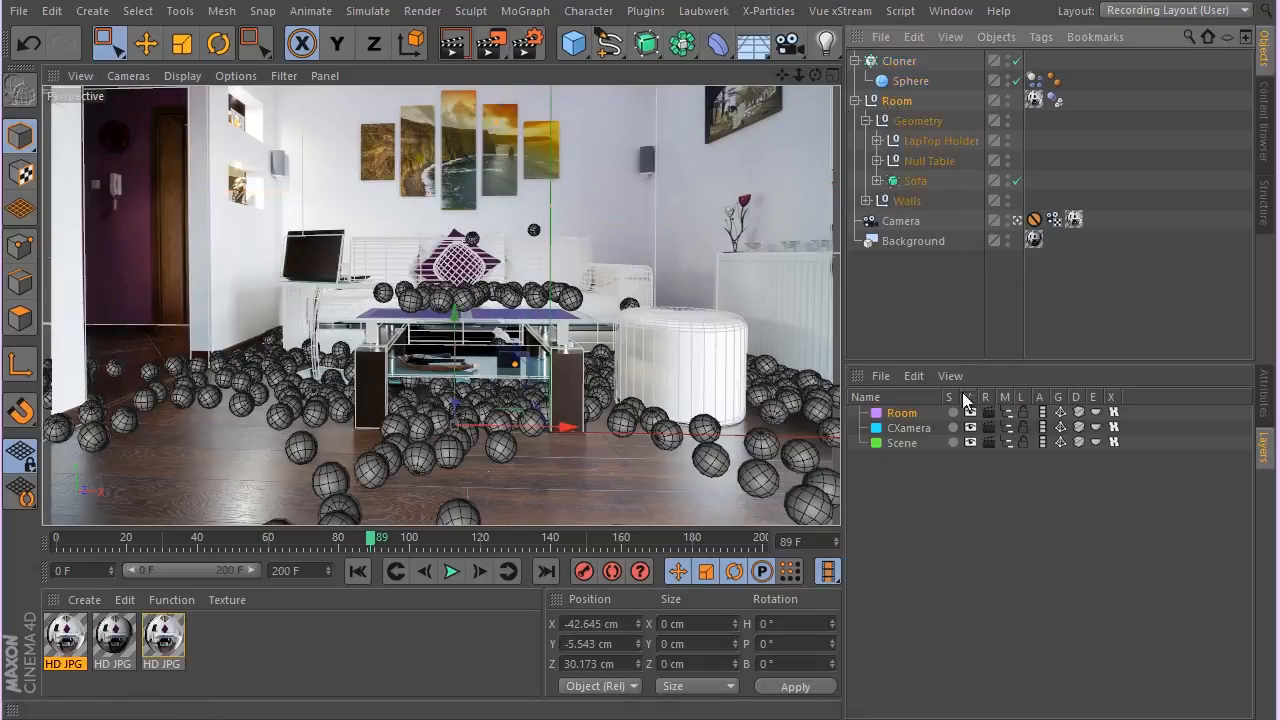
pyautogui.moveTo(936, 352)
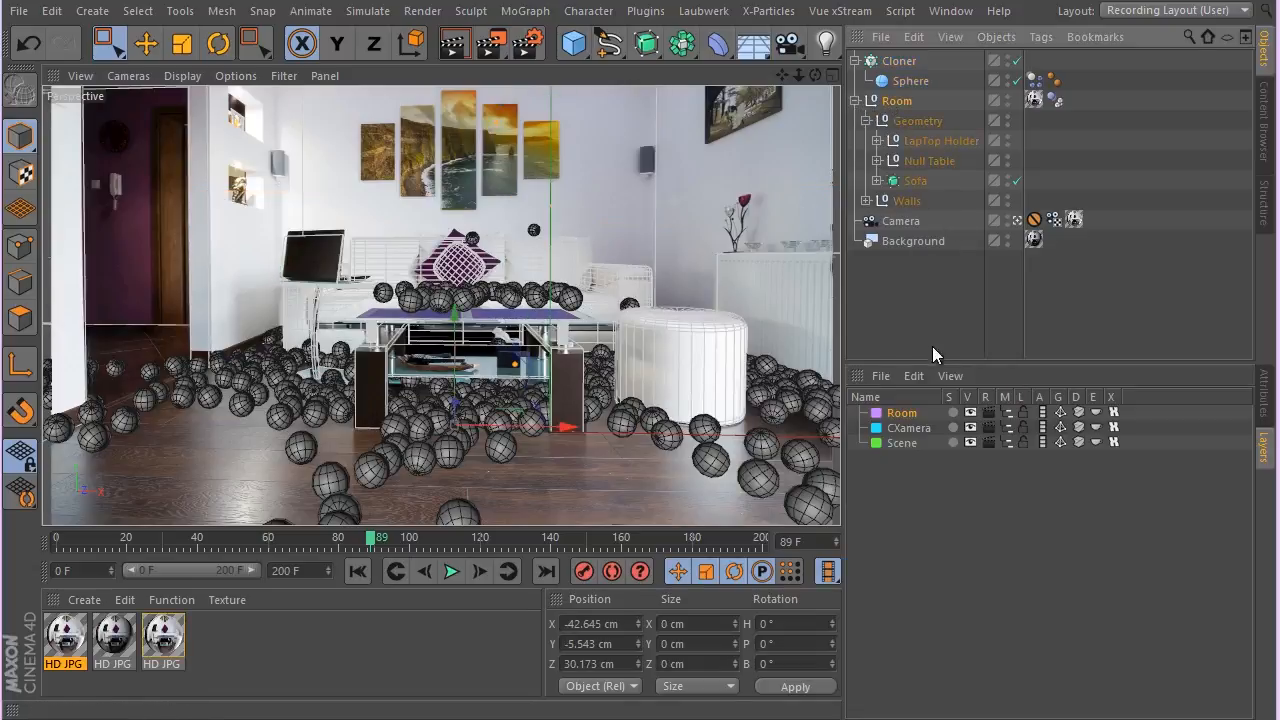
# Assign the Room null with its contents to the Room layer
pyautogui.click(896, 100)
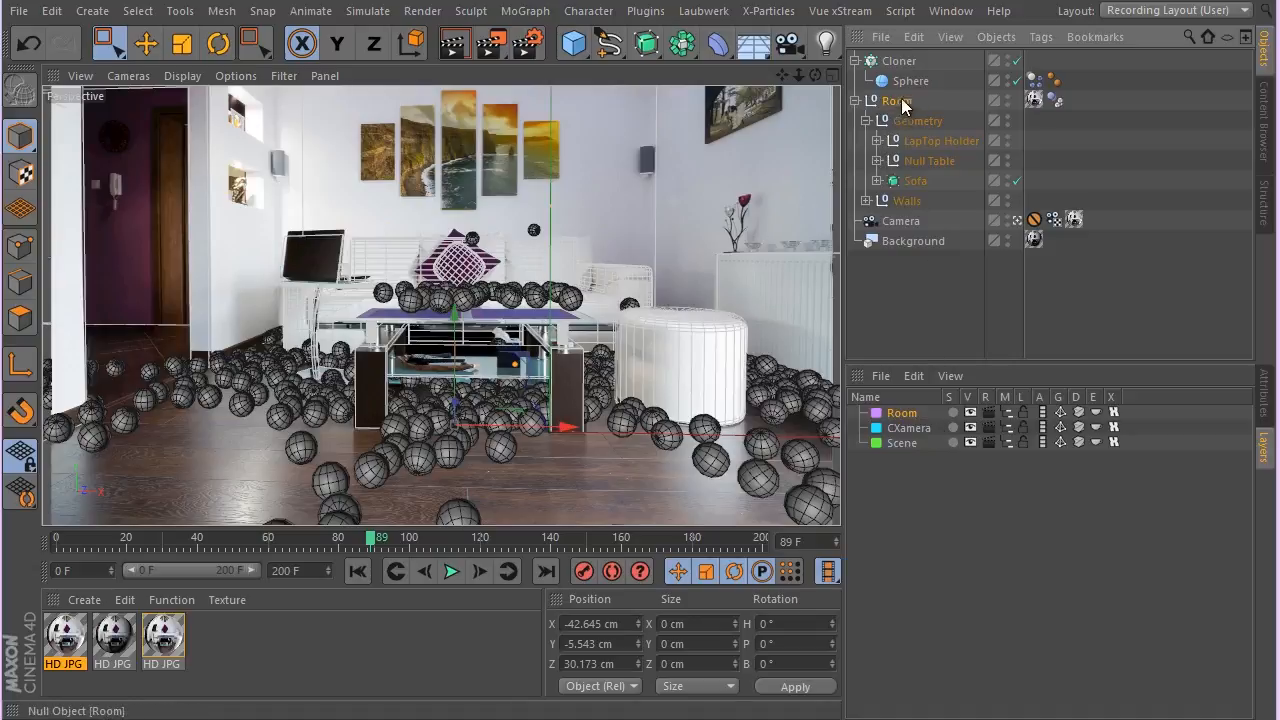
pyautogui.moveTo(900, 104)
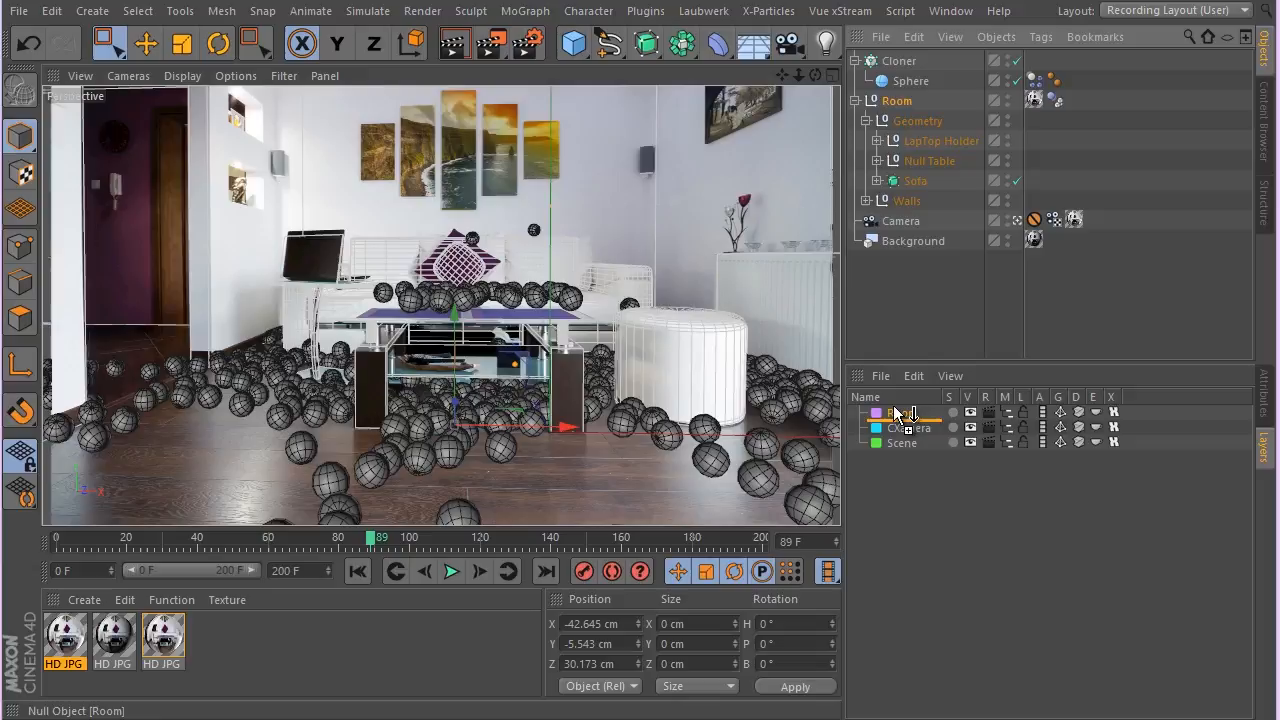
pyautogui.click(856, 100)
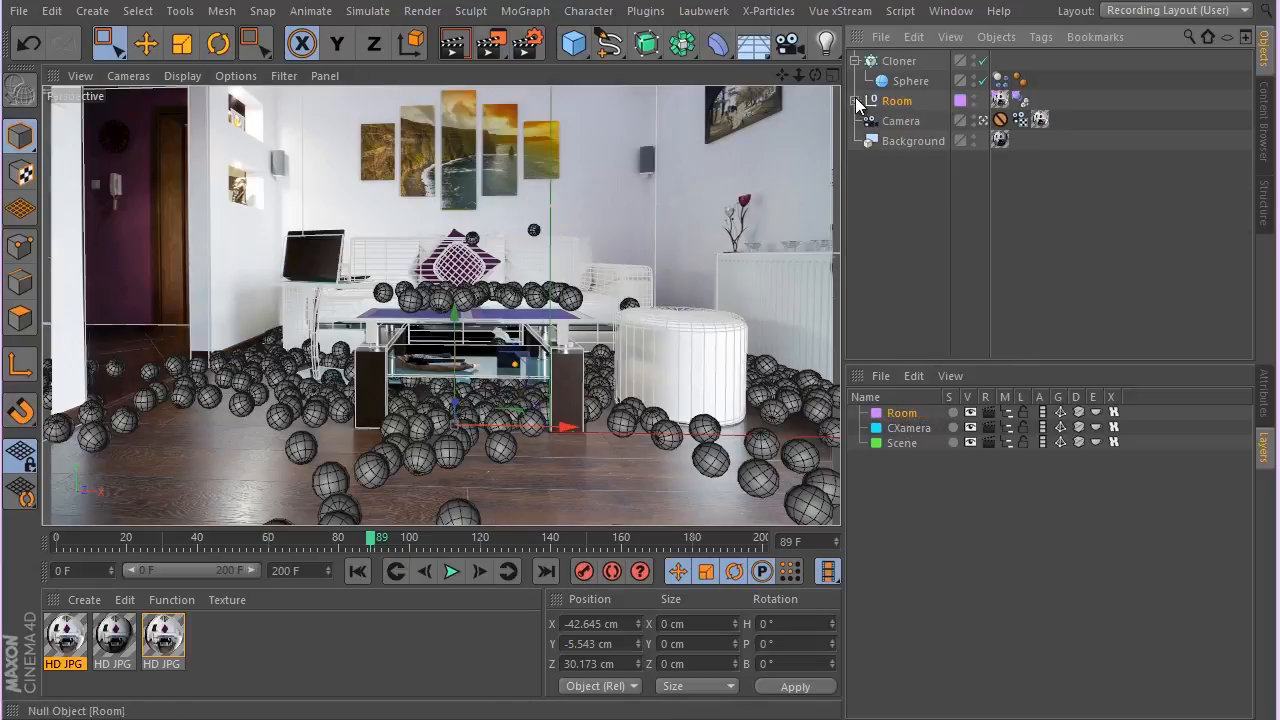
pyautogui.click(868, 100)
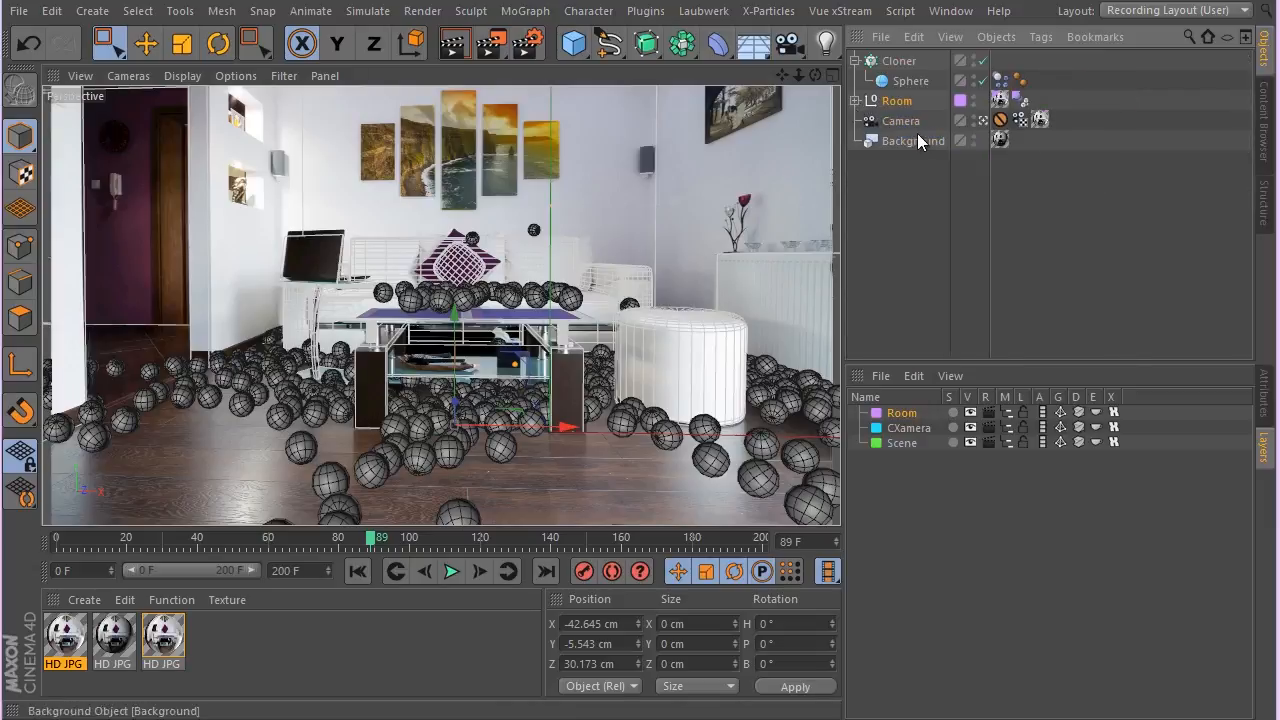
# Assign the Camera object to the CAmera layer
pyautogui.click(900, 120)
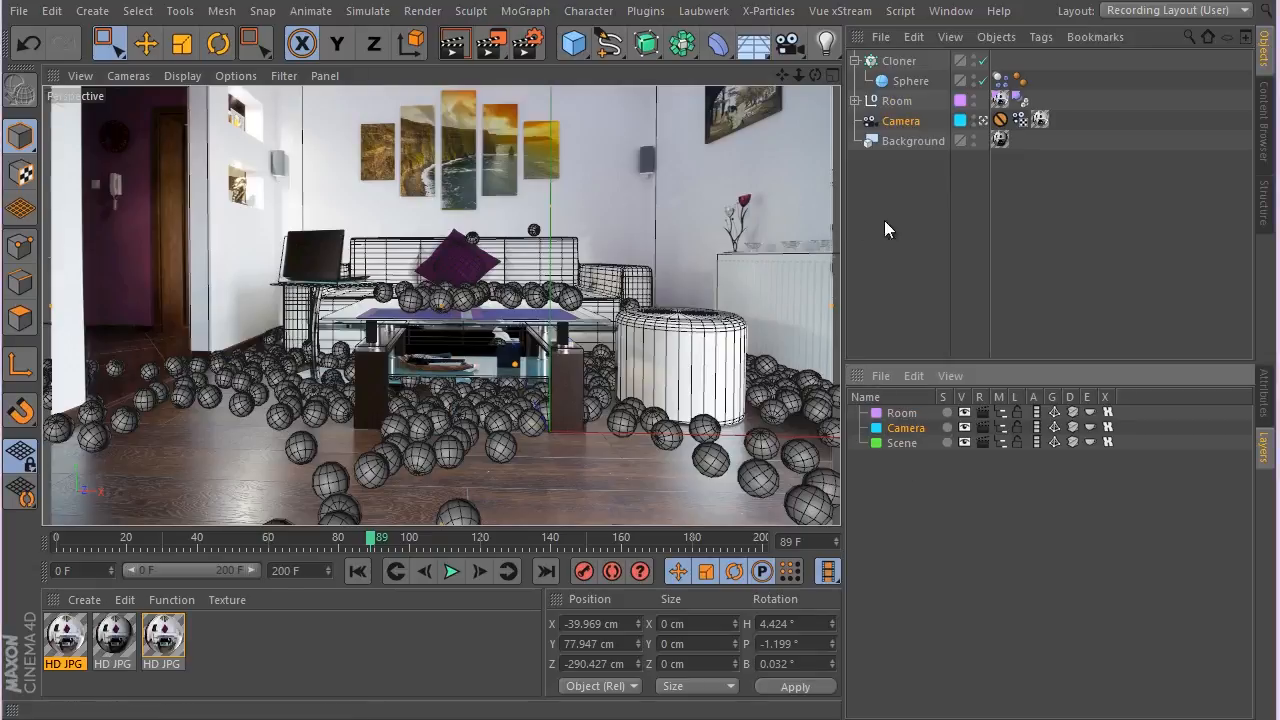
pyautogui.click(904, 442)
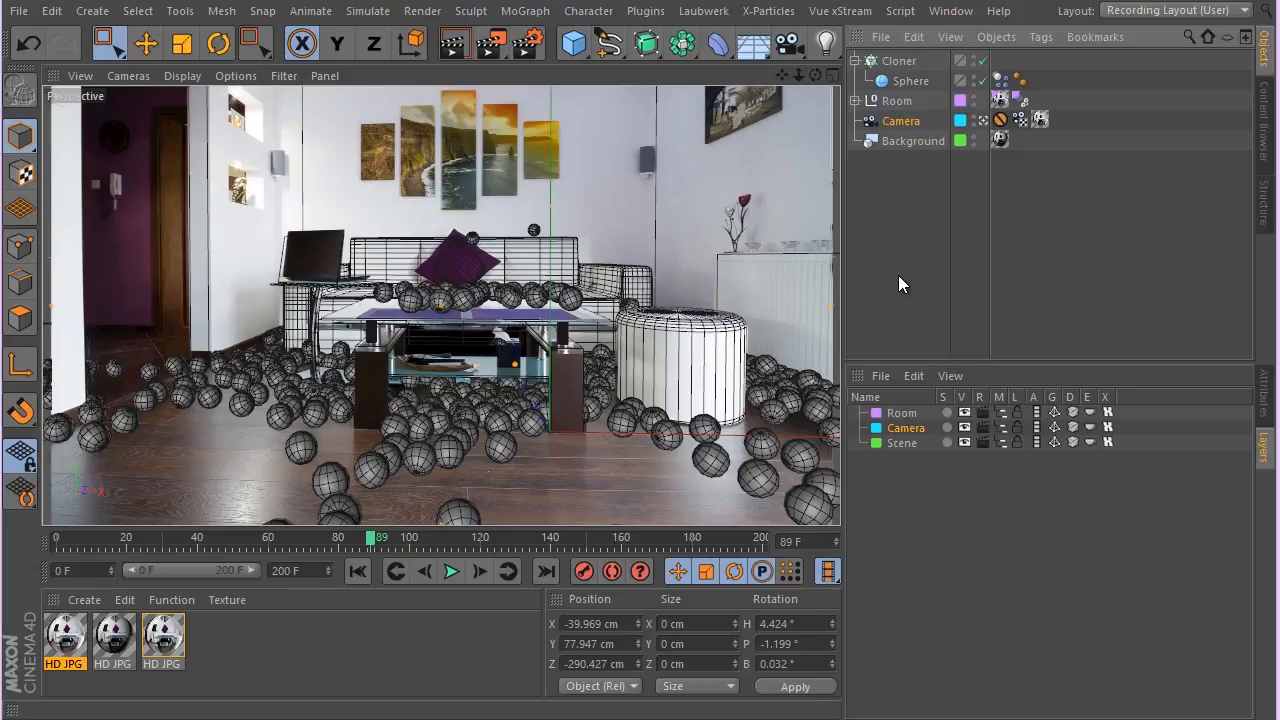
pyautogui.click(856, 100)
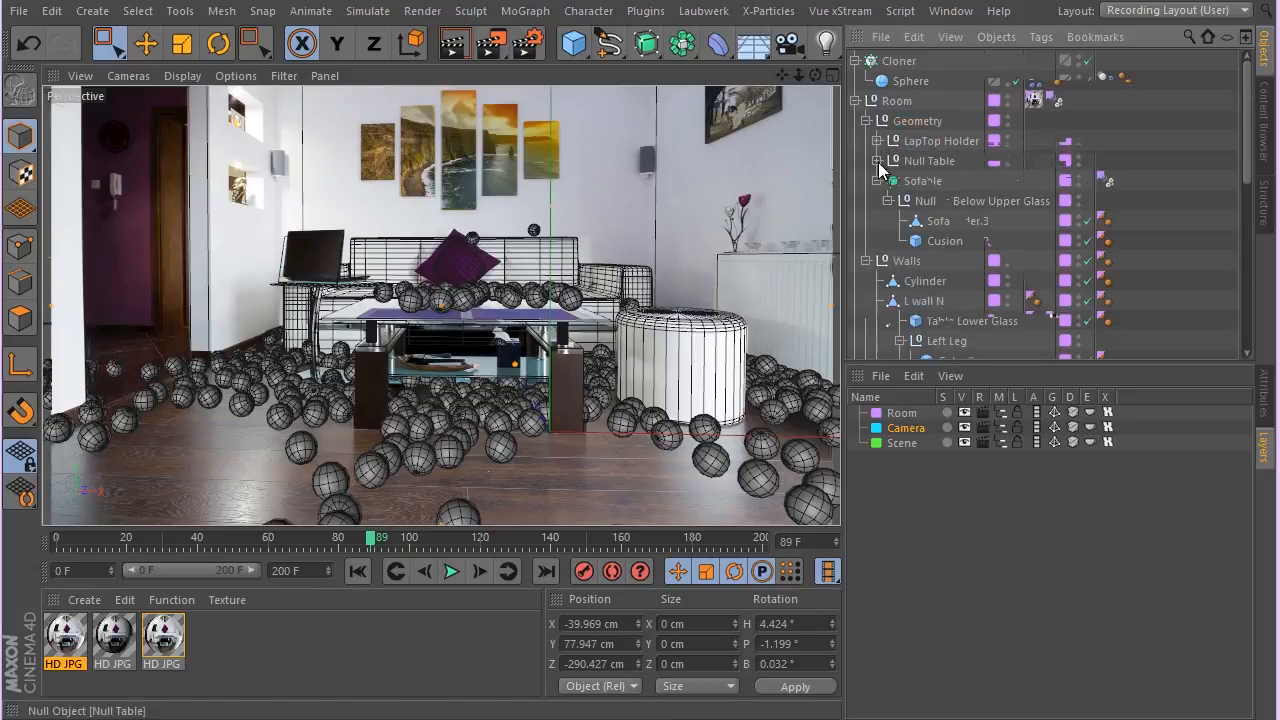
pyautogui.click(876, 180)
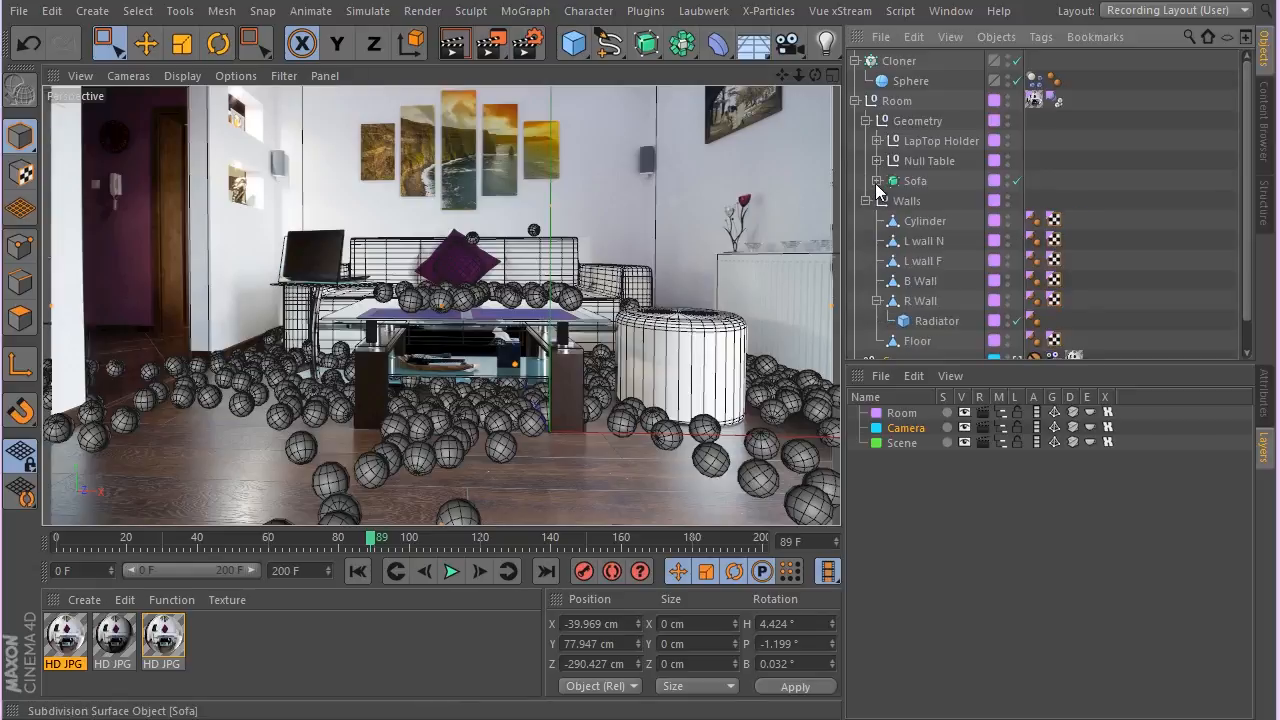
pyautogui.moveTo(858, 184)
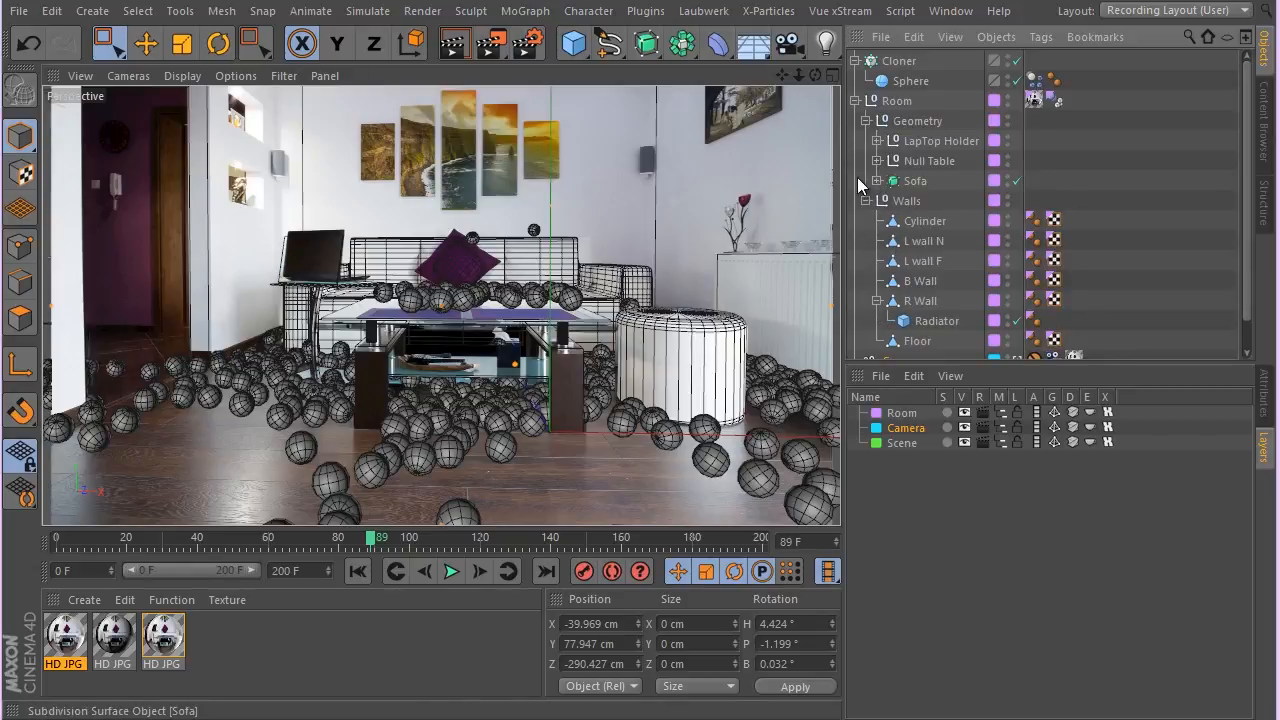
pyautogui.click(856, 100)
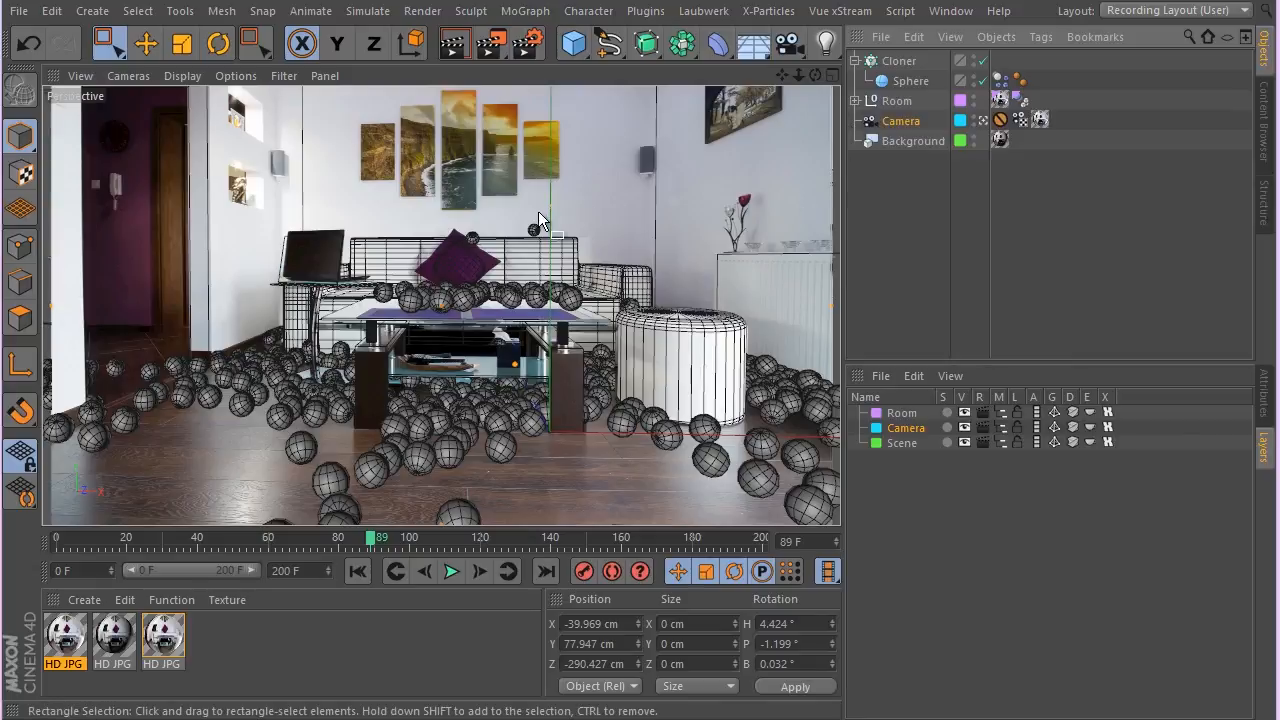
pyautogui.moveTo(538, 380)
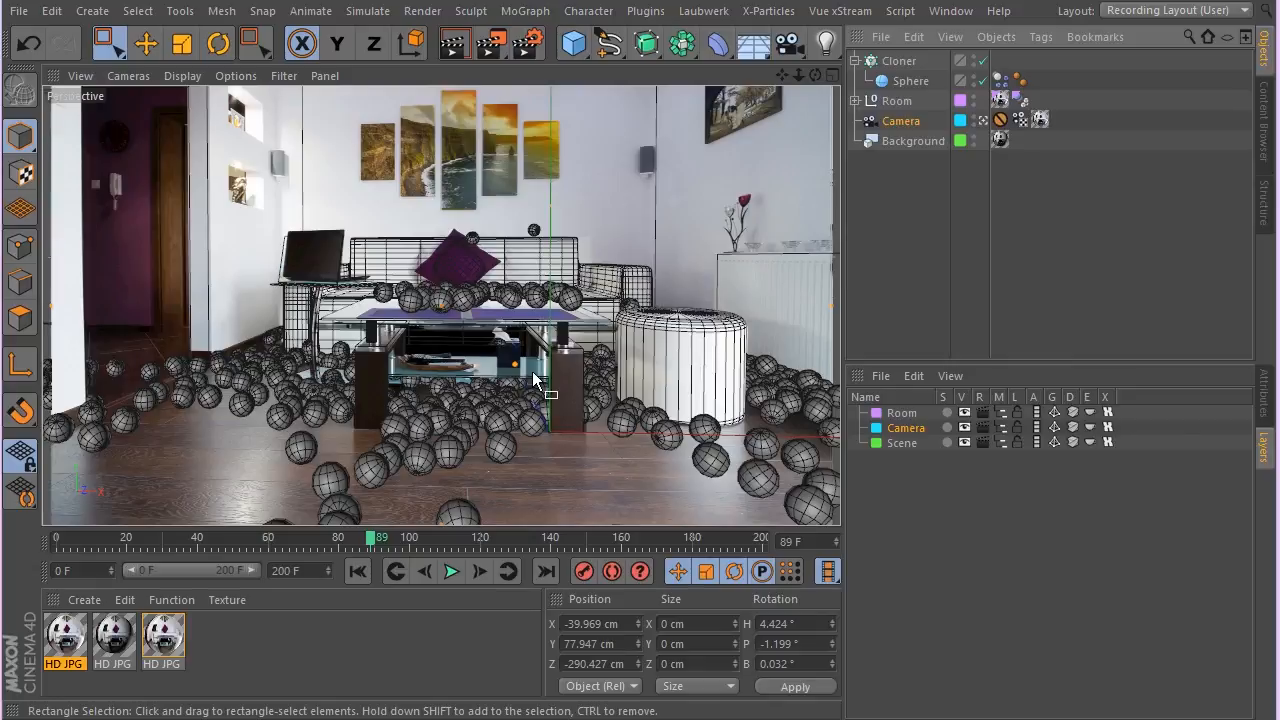
pyautogui.moveTo(530, 404)
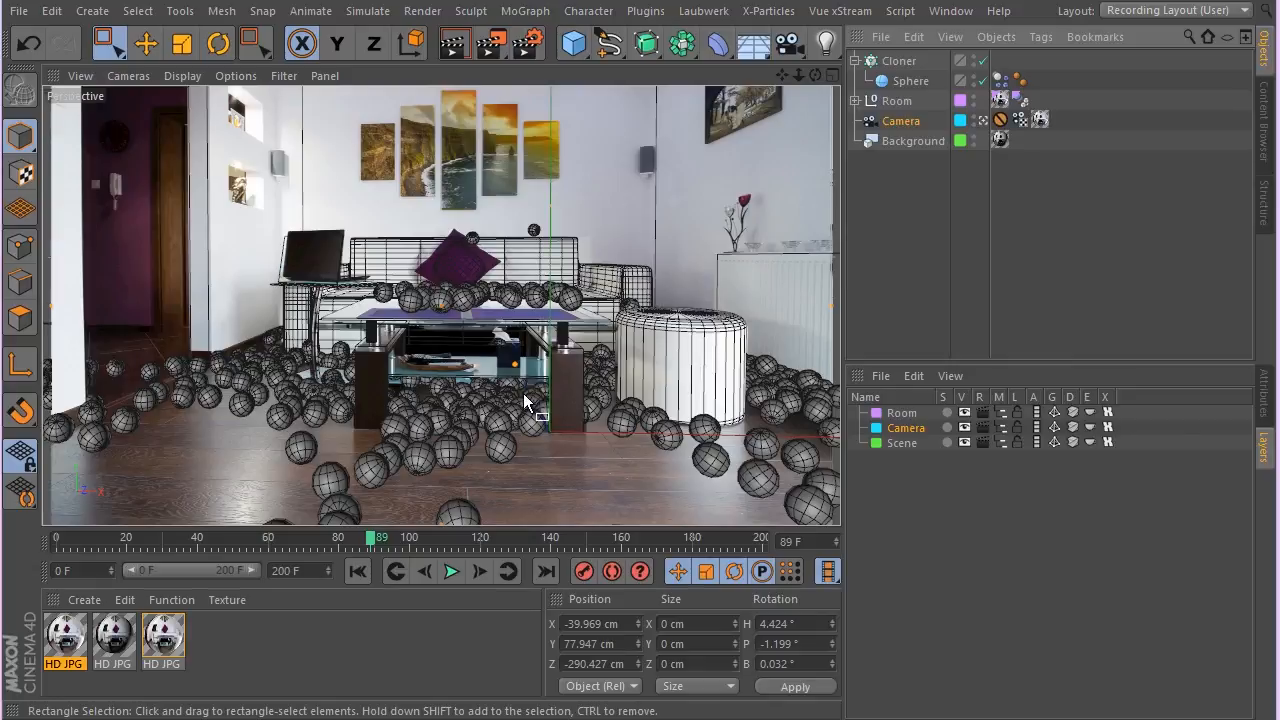